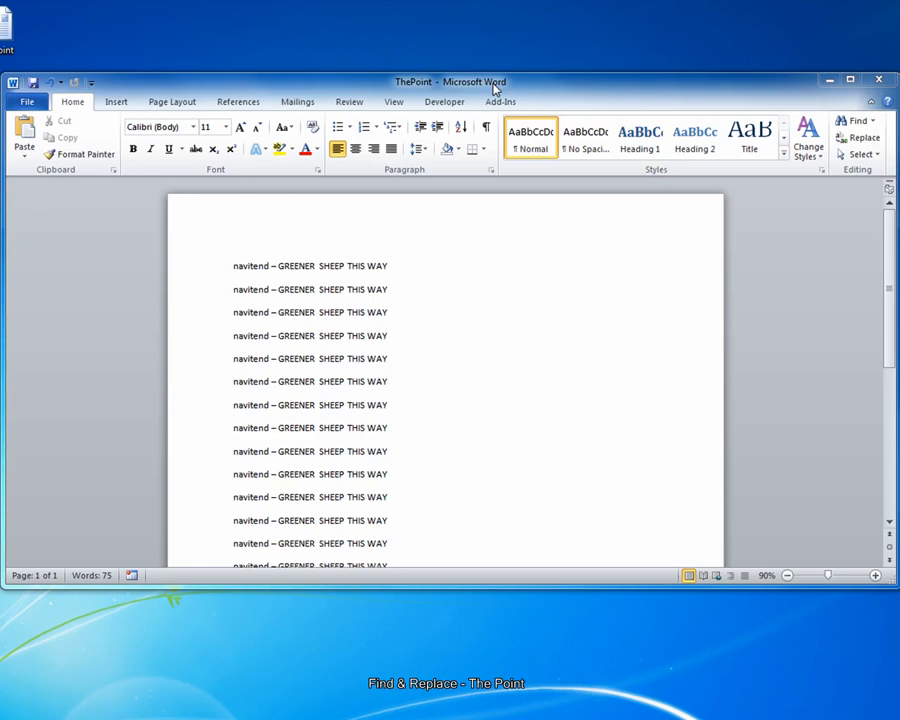
- Show the Navigation pane with Ctrl+F and choose Replace from its search options
click(234, 266)
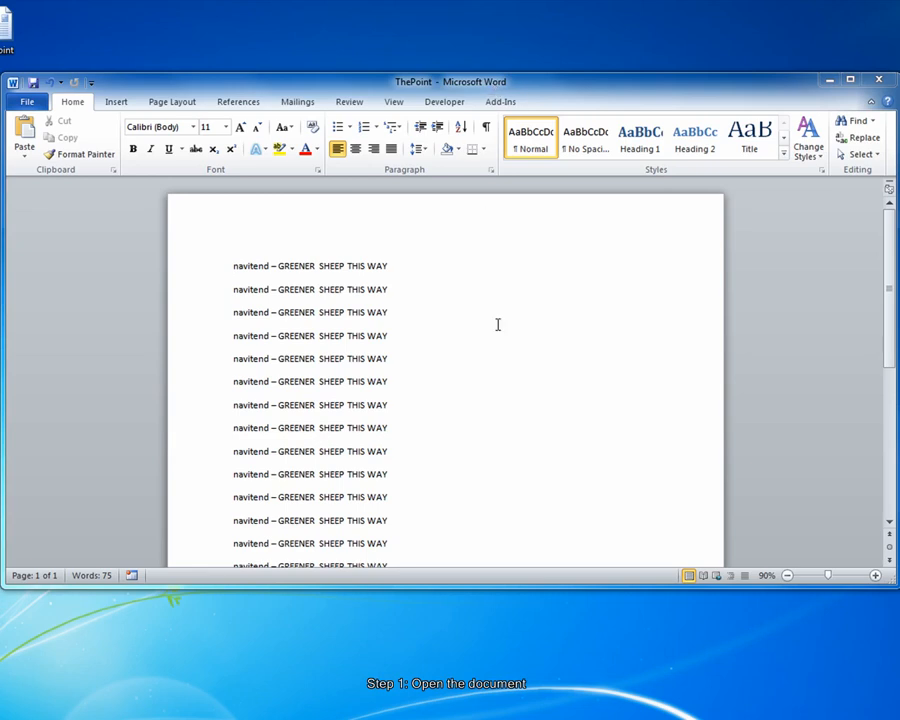
mouse_move(490, 334)
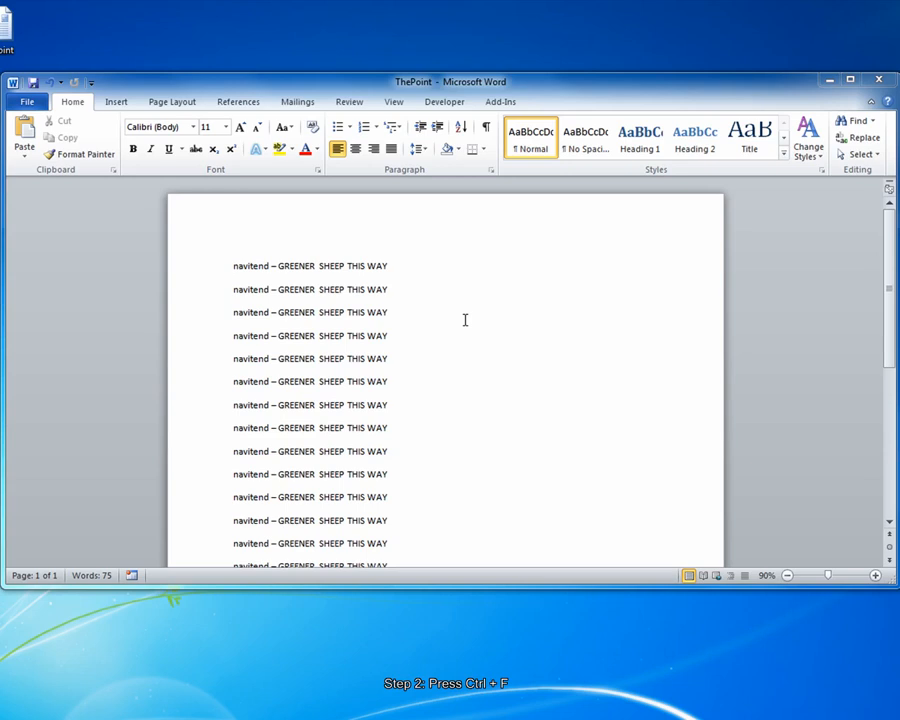
key(ctrl+f)
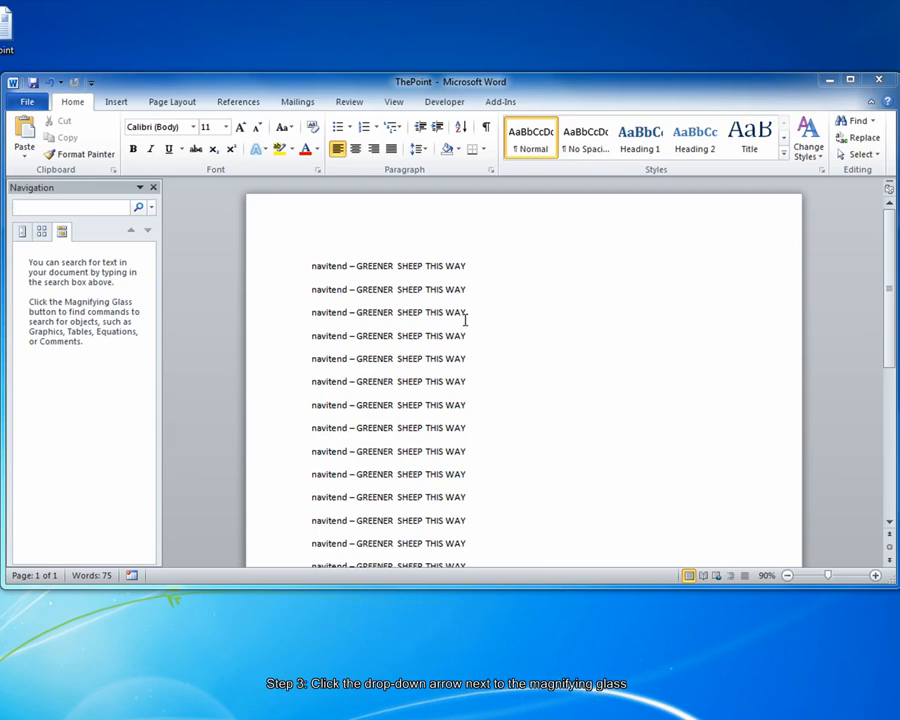
click(70, 206)
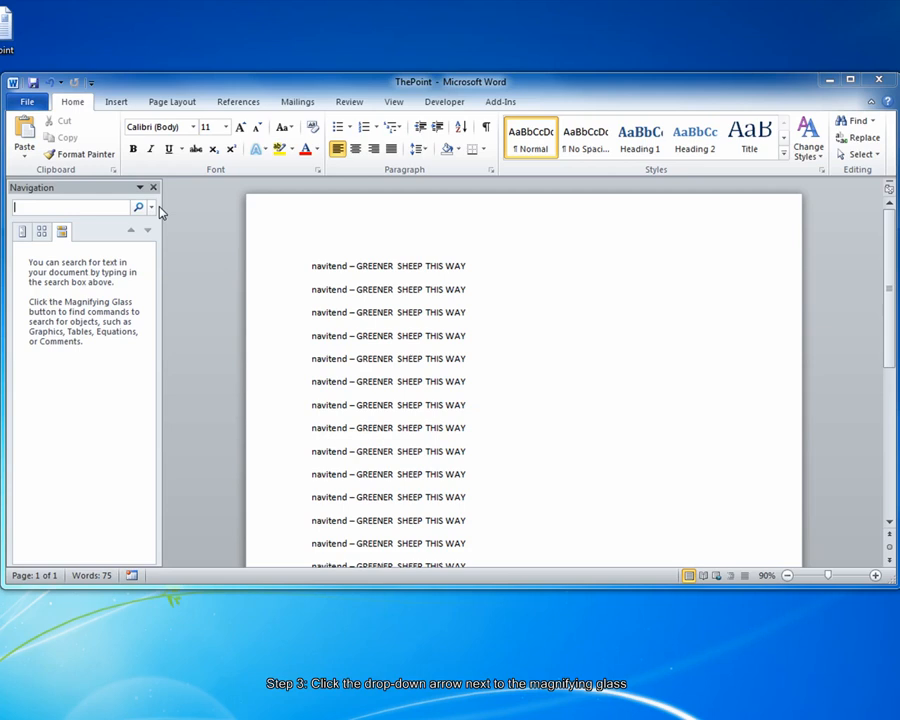
click(152, 206)
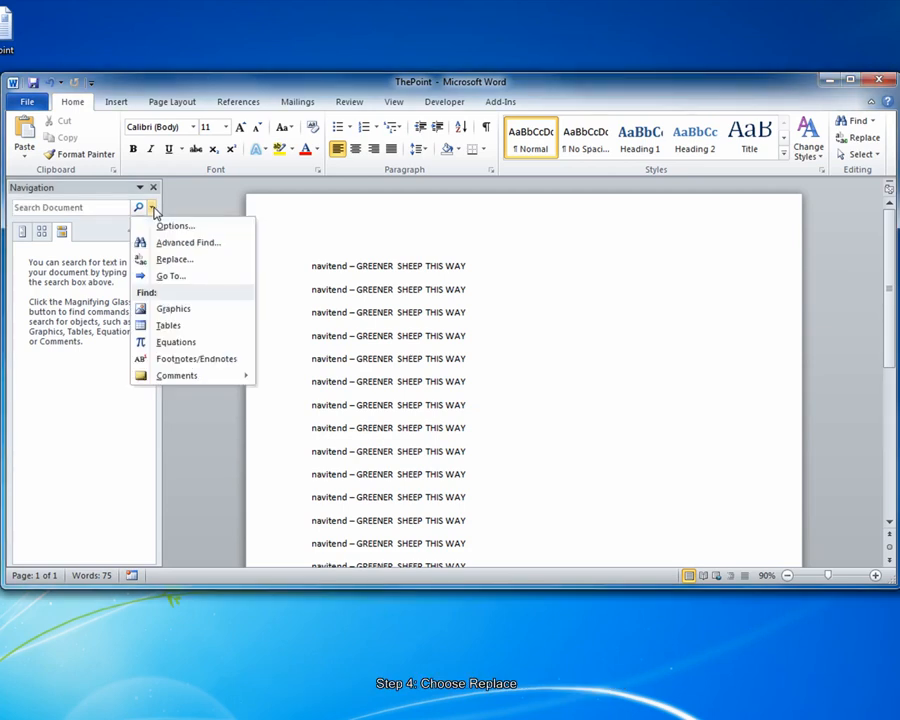
mouse_move(178, 224)
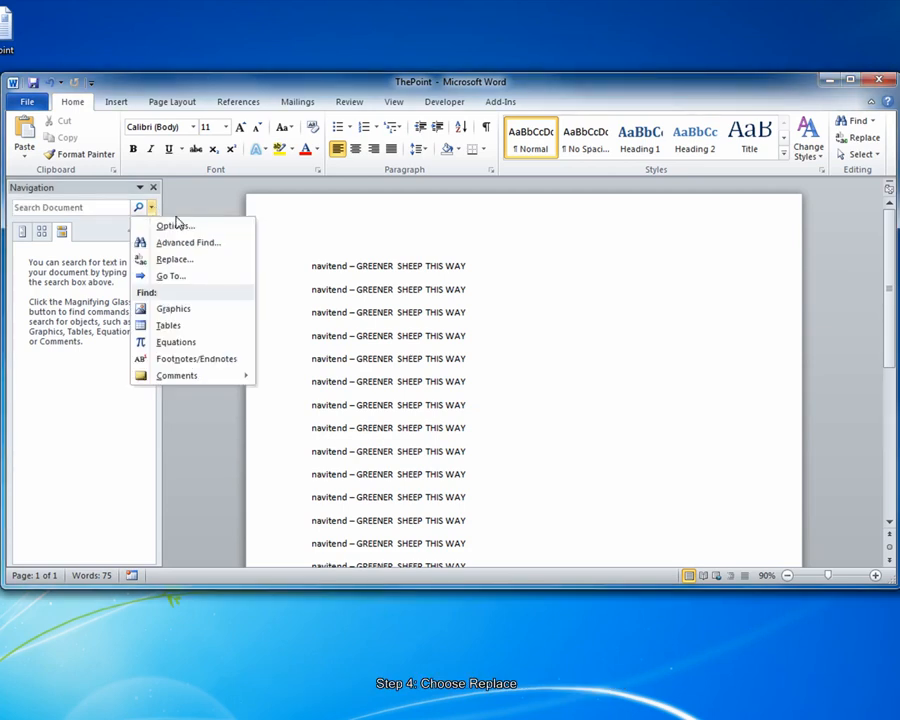
click(176, 260)
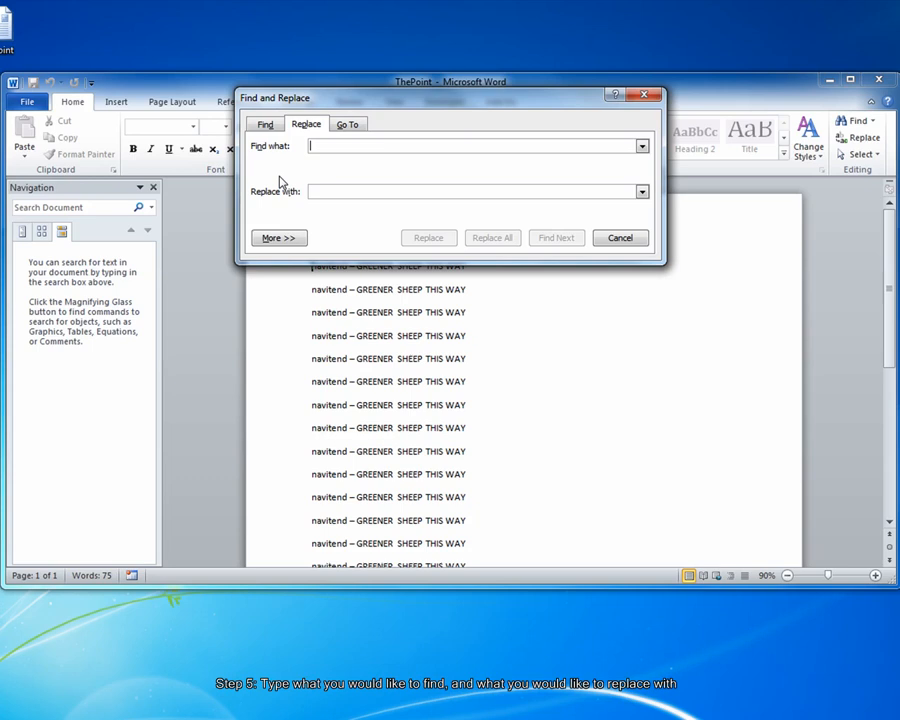
- Enter SHEEP as the text to find and GRASS as its replacement
text(SHEEP)
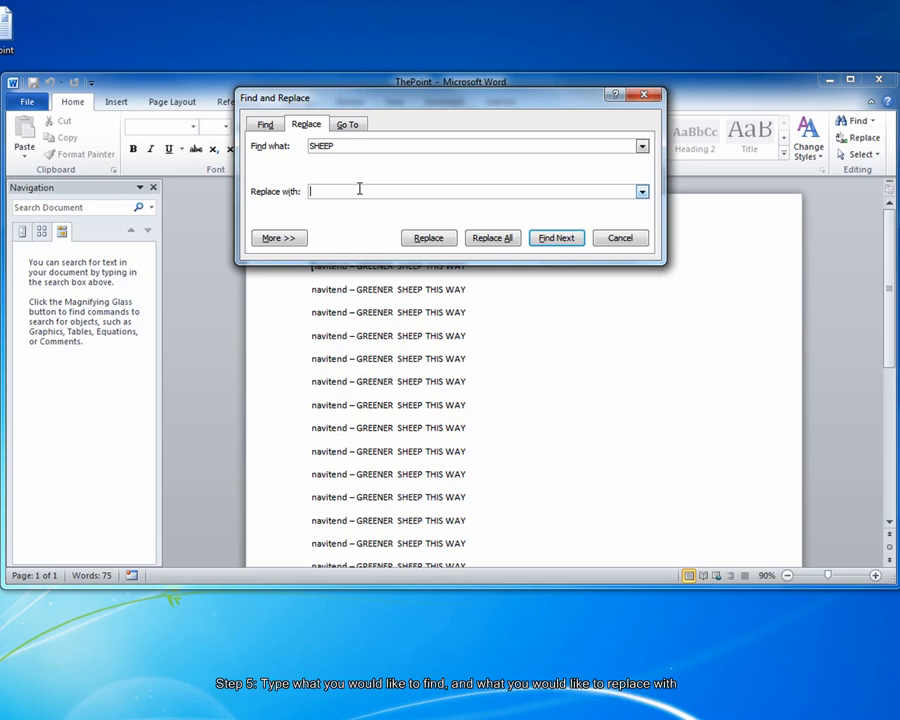
text(GRASS)
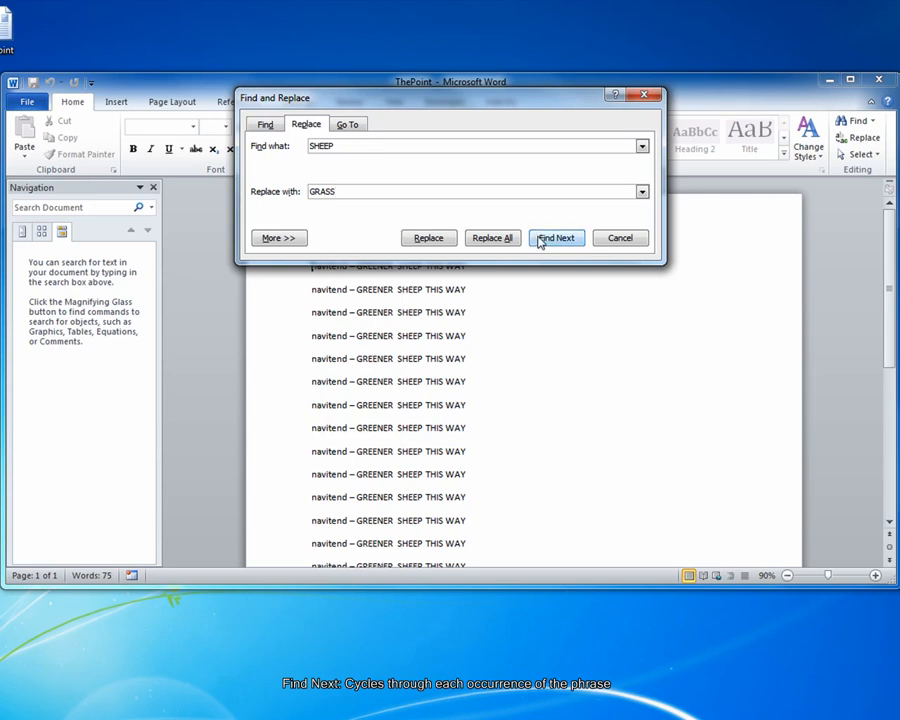
- Find Next through three SHEEP matches, then replace the current one with GRASS
click(556, 236)
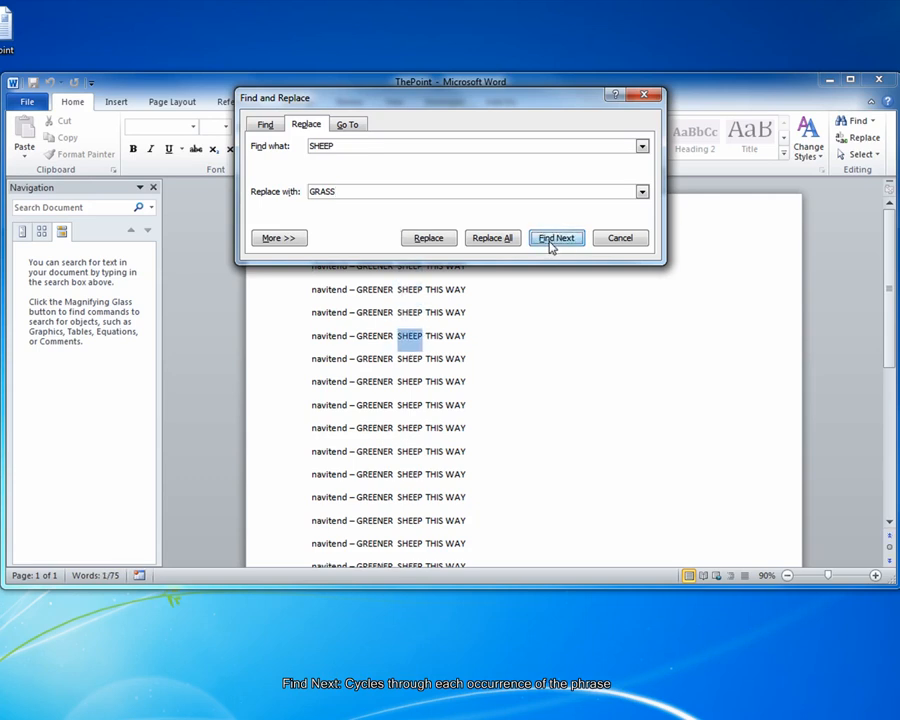
click(556, 236)
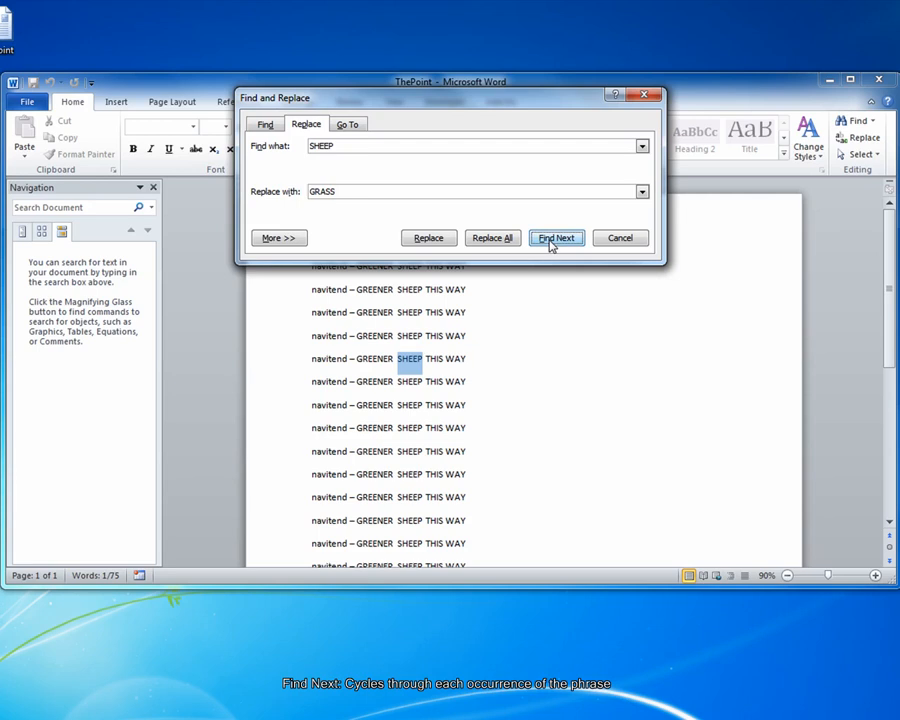
mouse_move(492, 236)
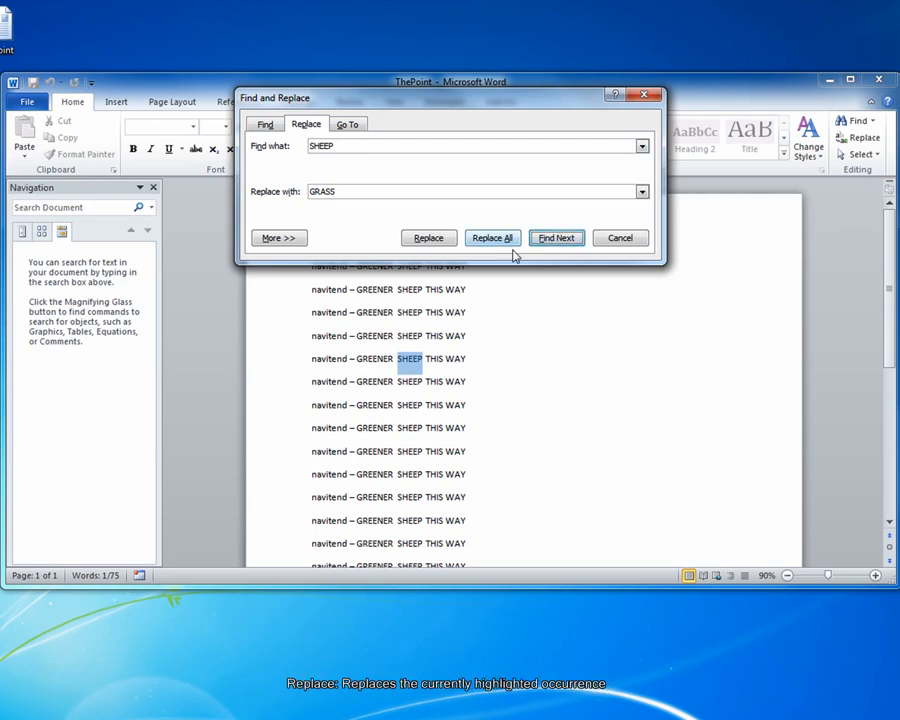
click(556, 236)
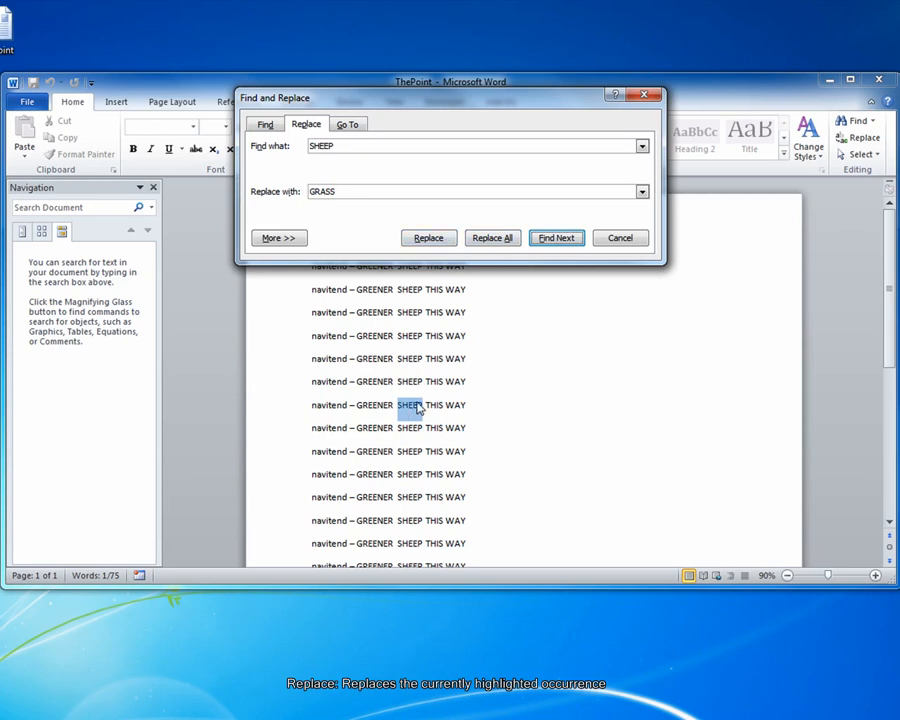
click(428, 236)
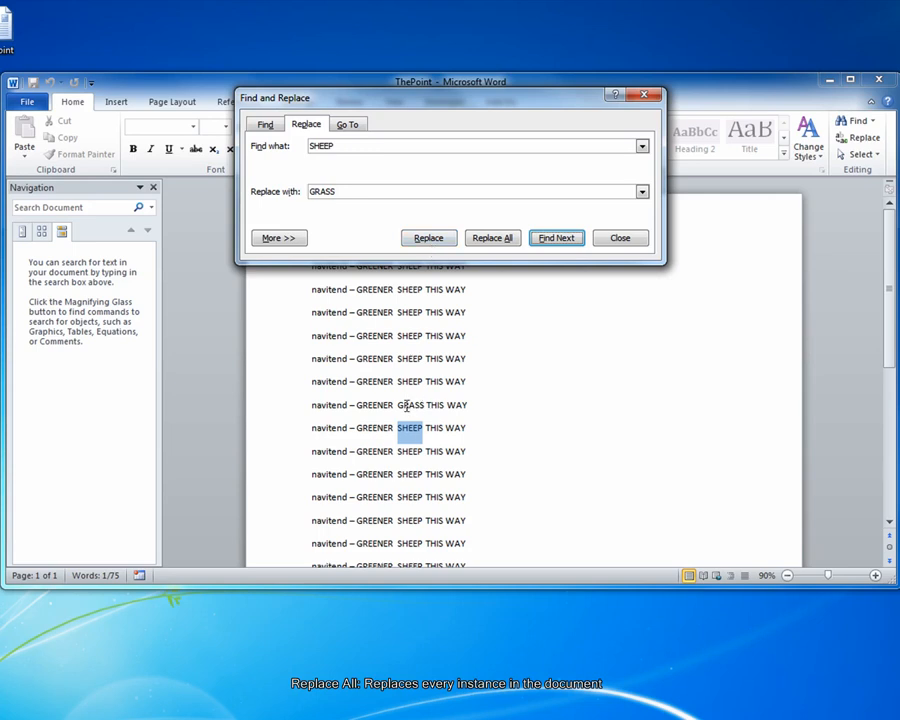
click(492, 236)
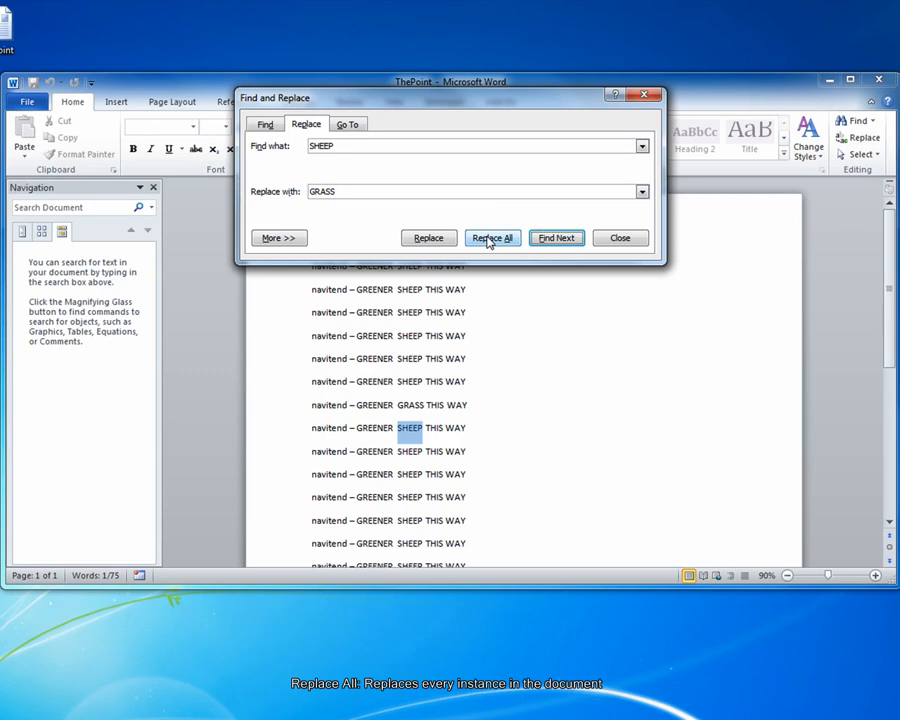
- Replace All remaining SHEEP with GRASS, confirm the 14 replacements, and close the dialog
click(492, 236)
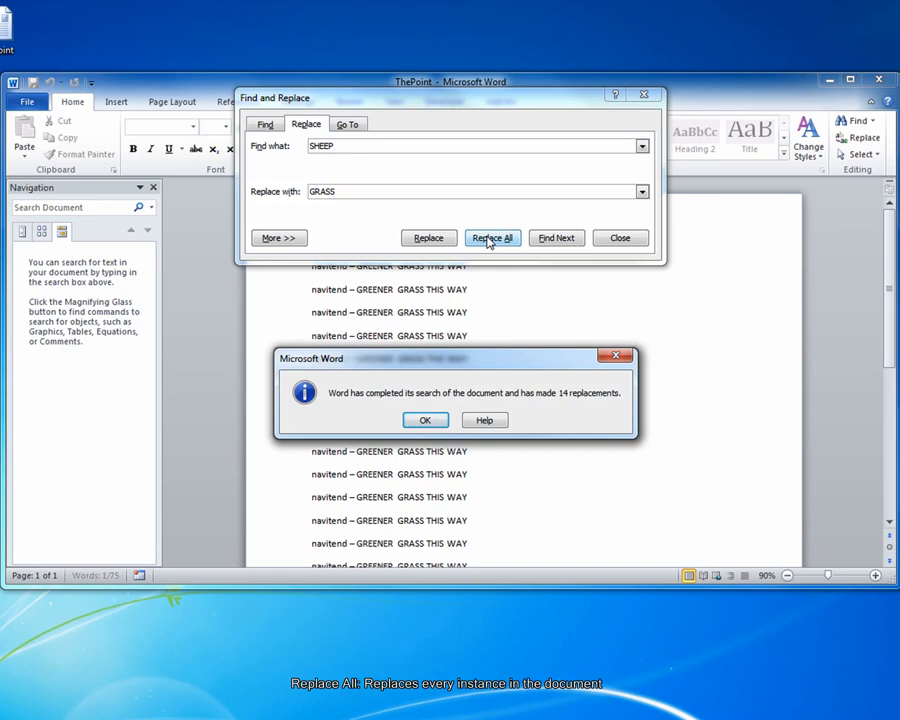
mouse_move(448, 400)
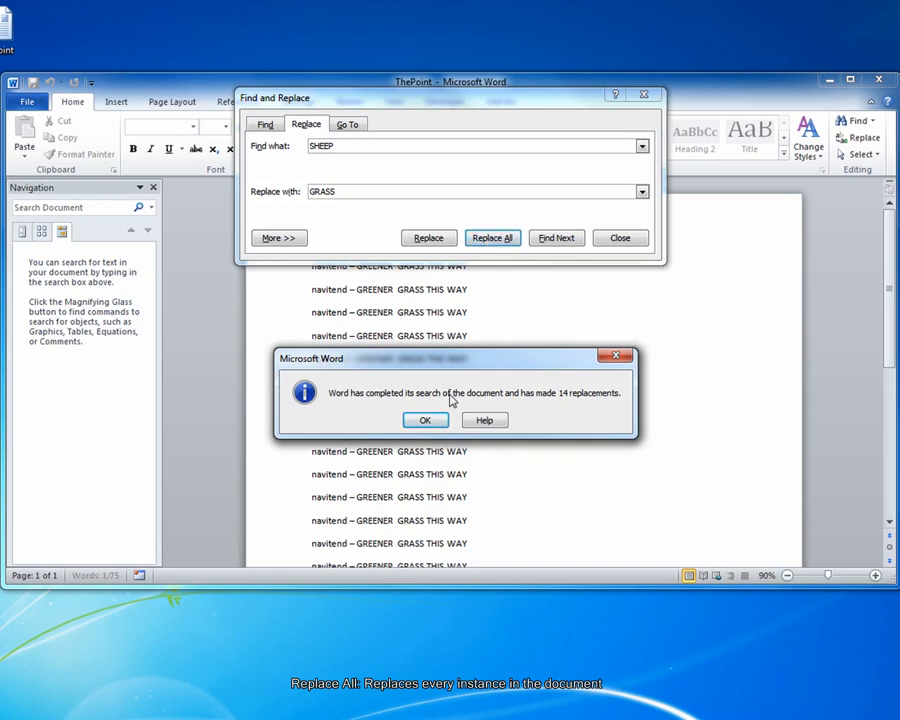
click(424, 420)
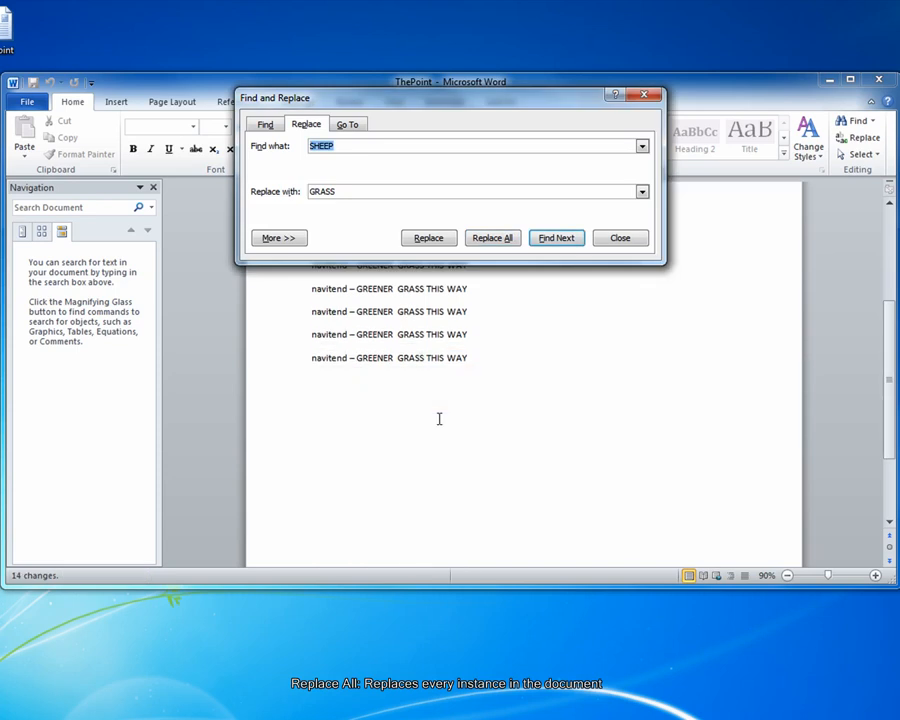
click(620, 236)
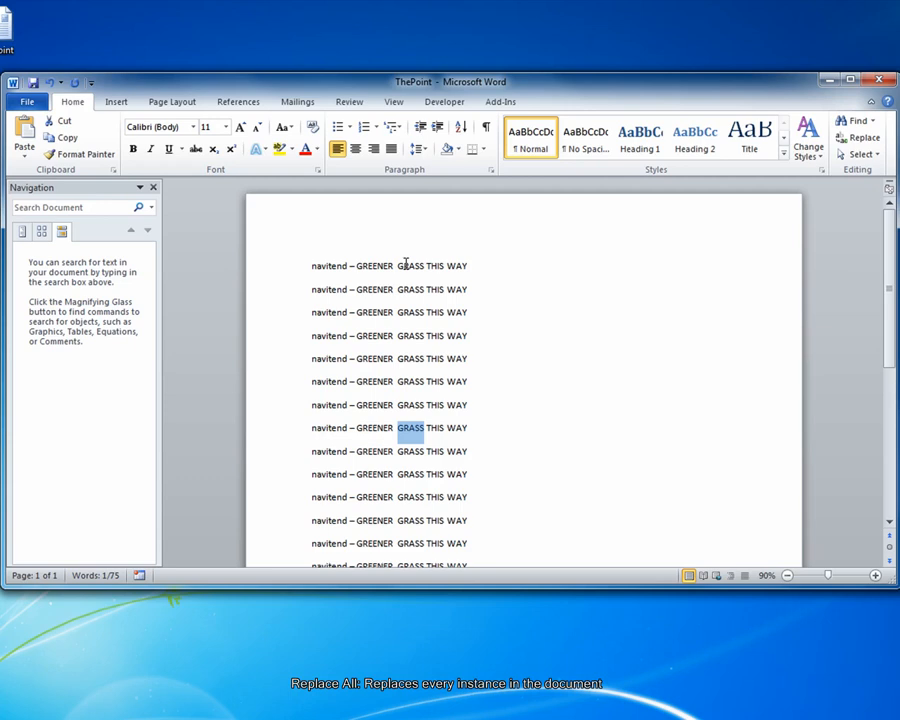
- Choose Replace from the Navigation pane's search options to reopen the dialog showing GRASS
click(150, 206)
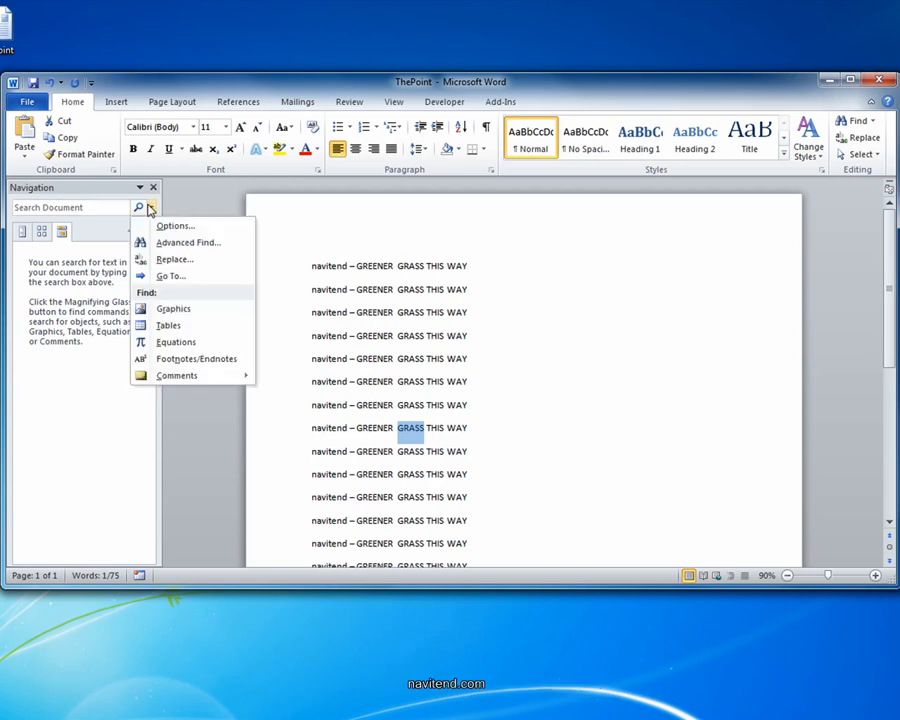
click(174, 260)
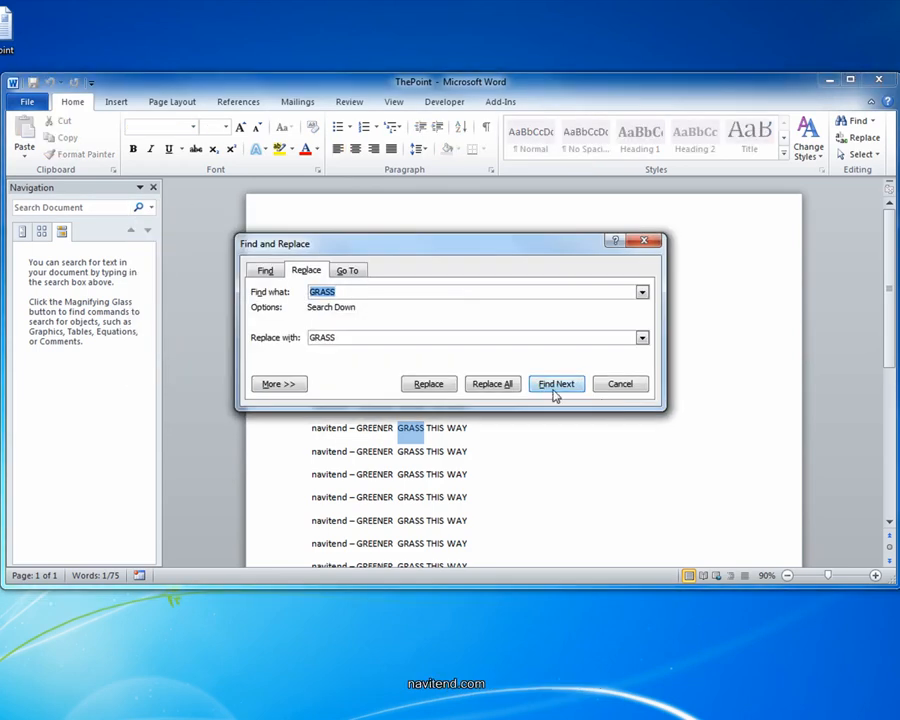
mouse_move(576, 368)
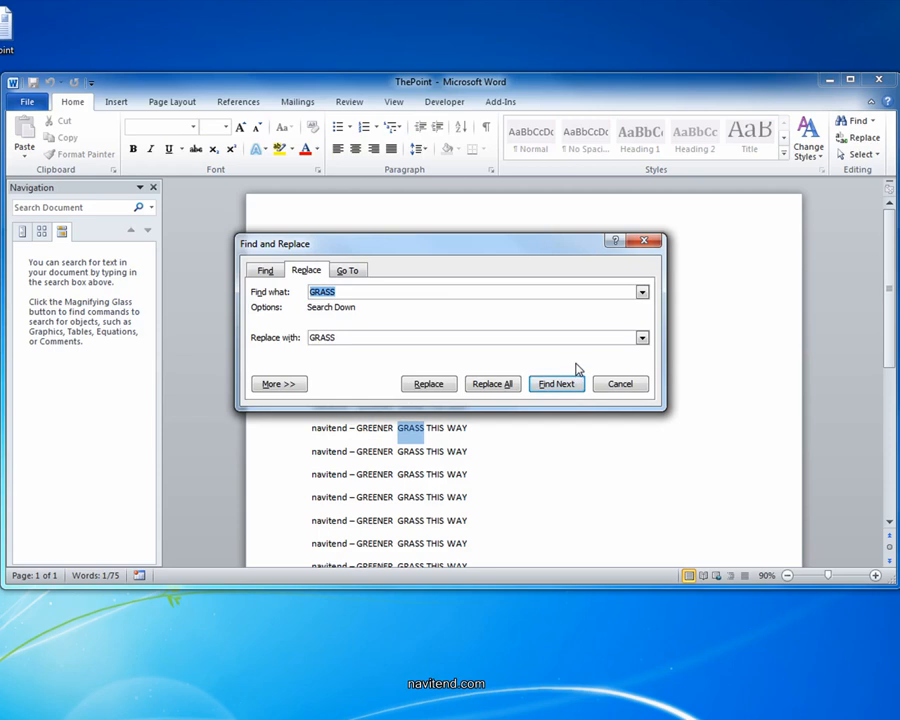